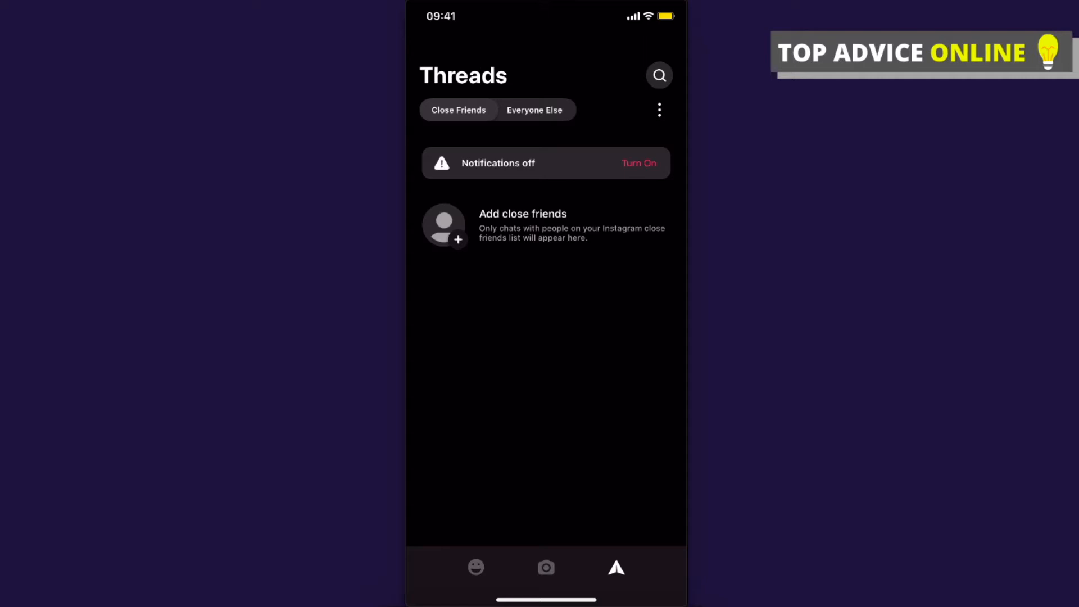
- Open the Threads Settings menu from the three-dot button at the inbox's top right
{"action": "left_click", "coordinate": [533, 110]}
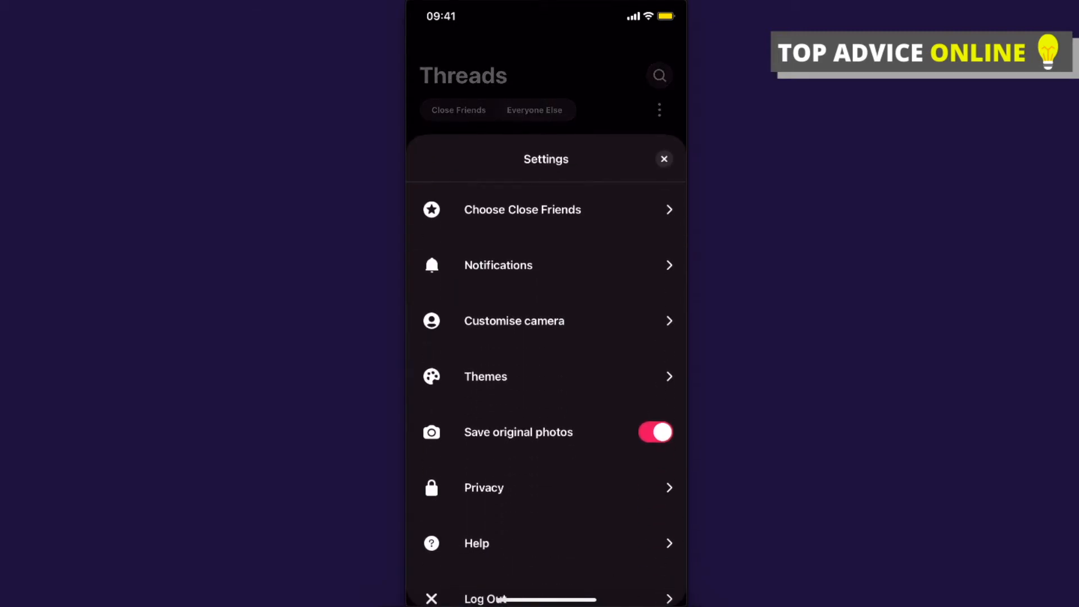
- In Privacy > Activity status, turn off the Show activity status toggle
{"action": "left_click", "coordinate": [484, 487]}
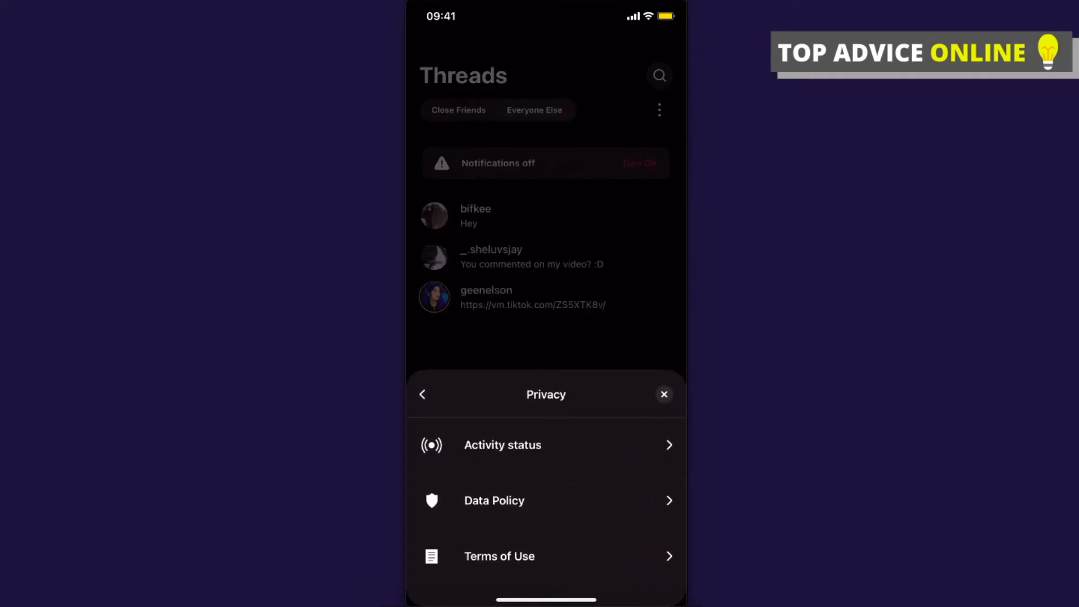
{"action": "left_click", "coordinate": [502, 445]}
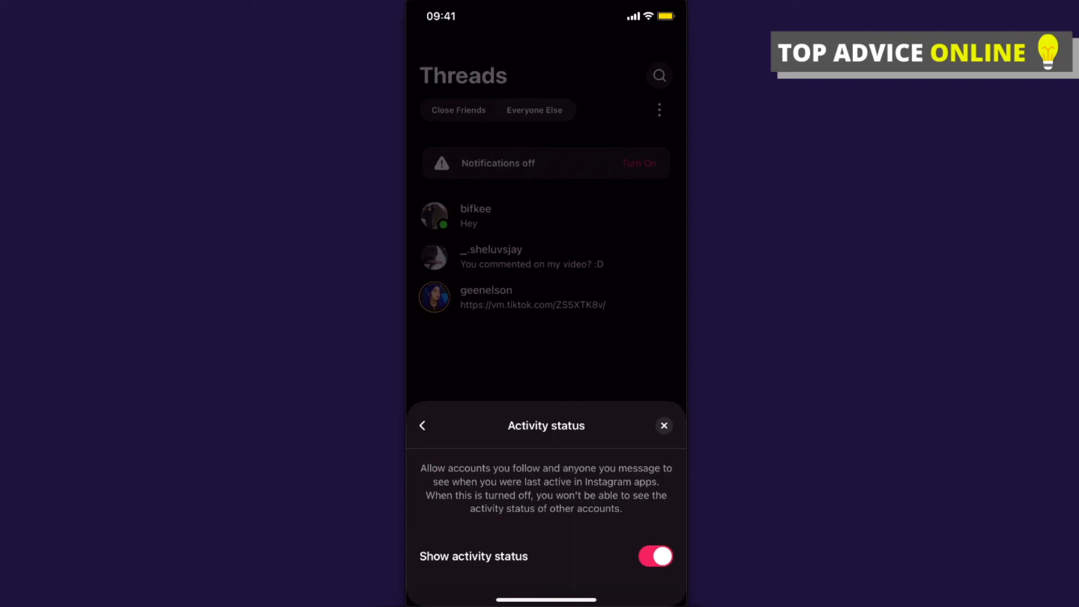
{"action": "left_click", "coordinate": [654, 556]}
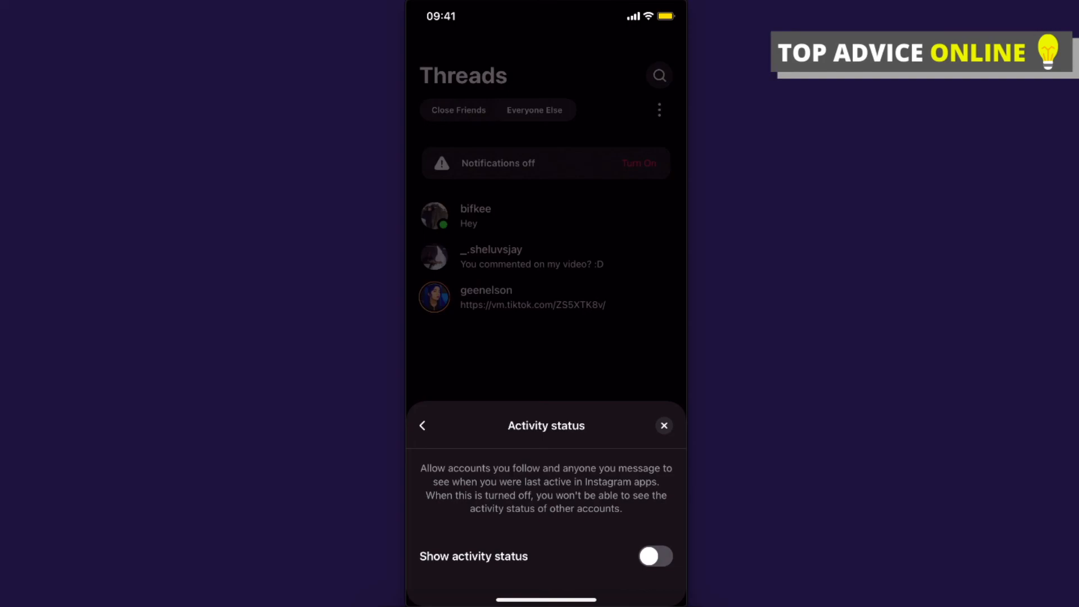